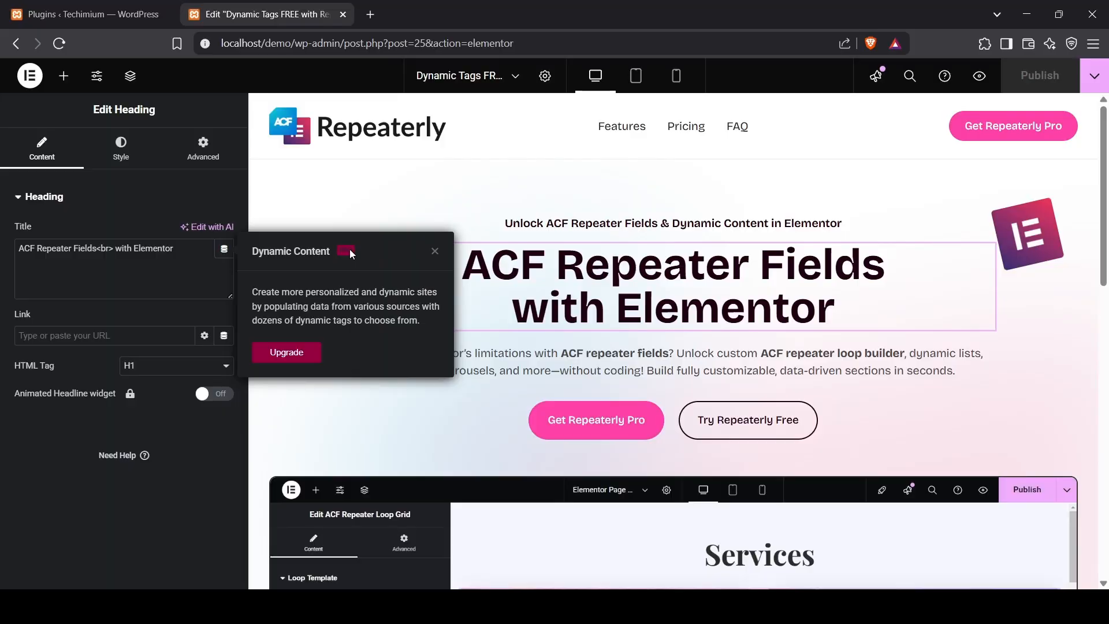
Switch to the WordPress installed plugins list
left_click(85, 14)
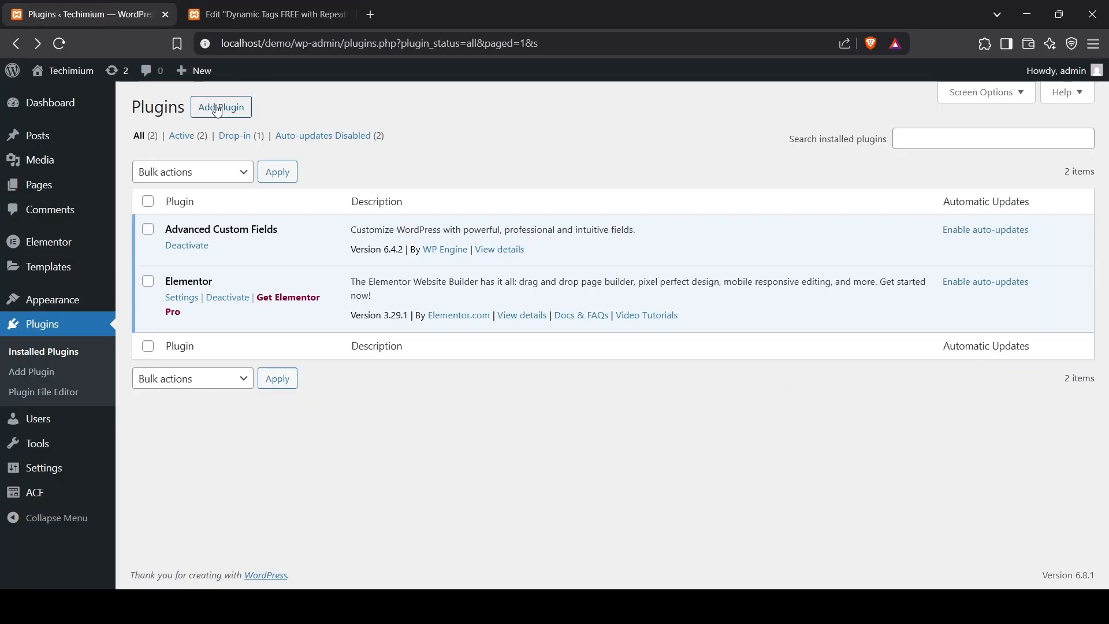
Install and activate the Repeaterly plugin, then return to the Elementor editor
left_click(221, 106)
type("repeaterly")
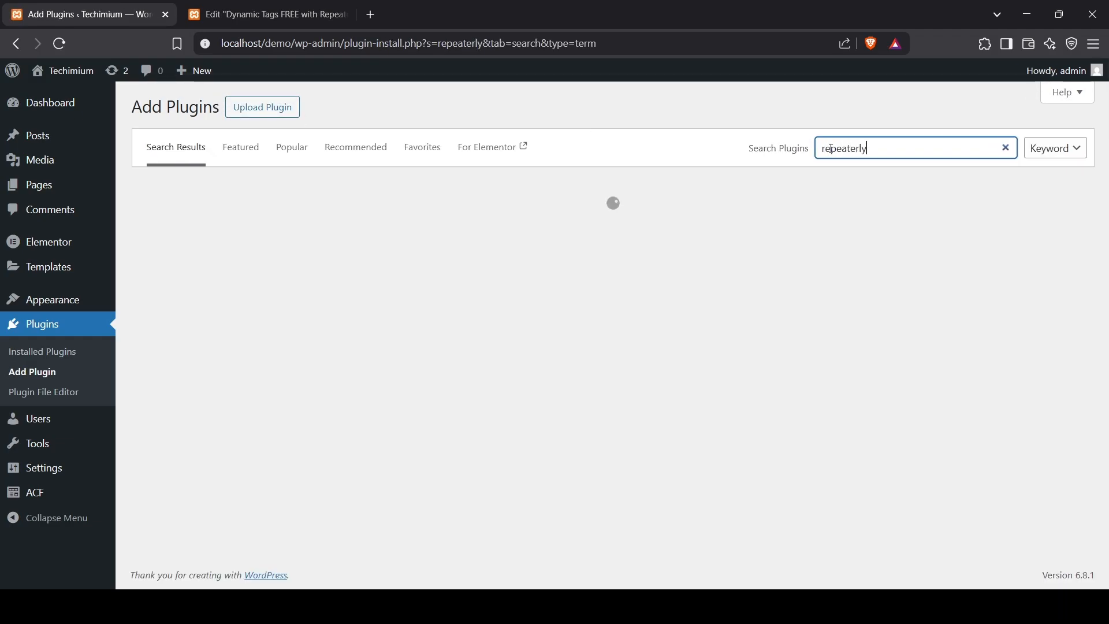
left_click(559, 228)
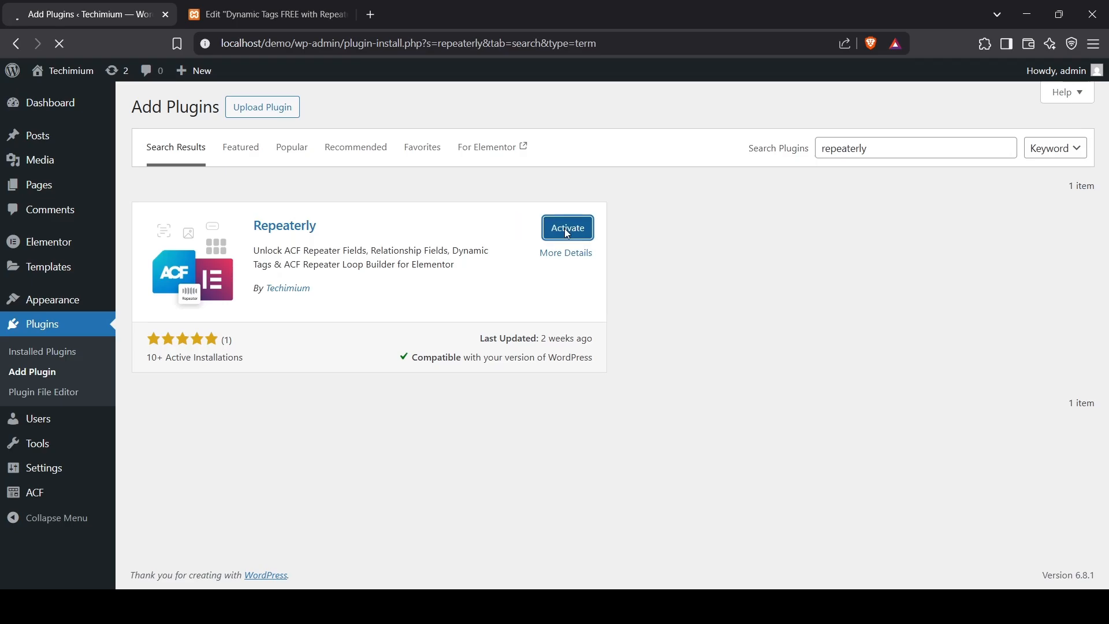
left_click(566, 228)
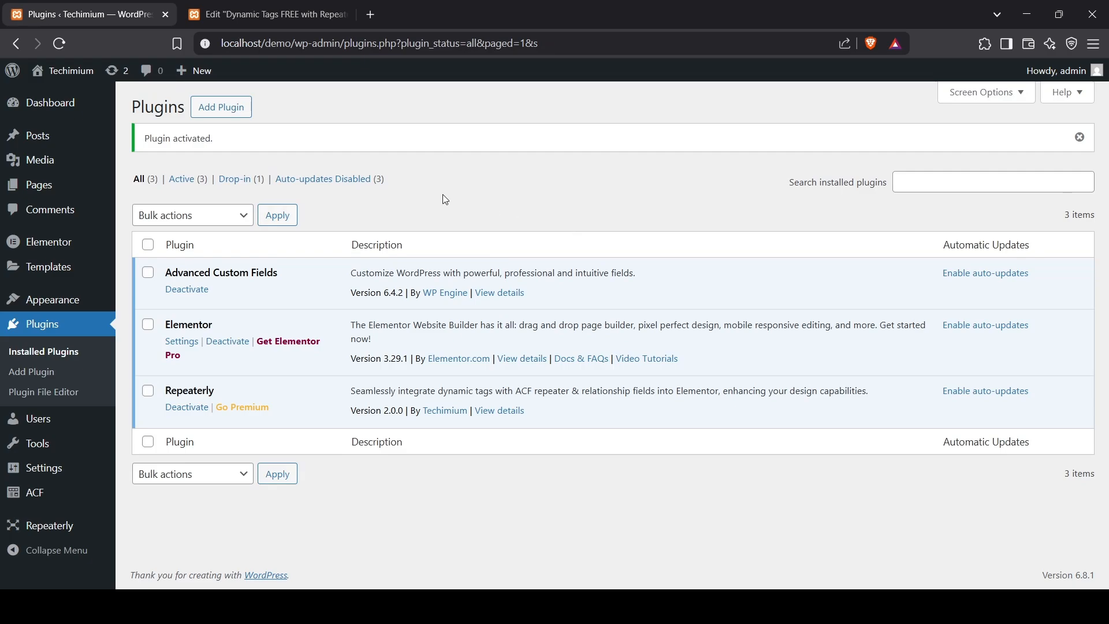
left_click(265, 14)
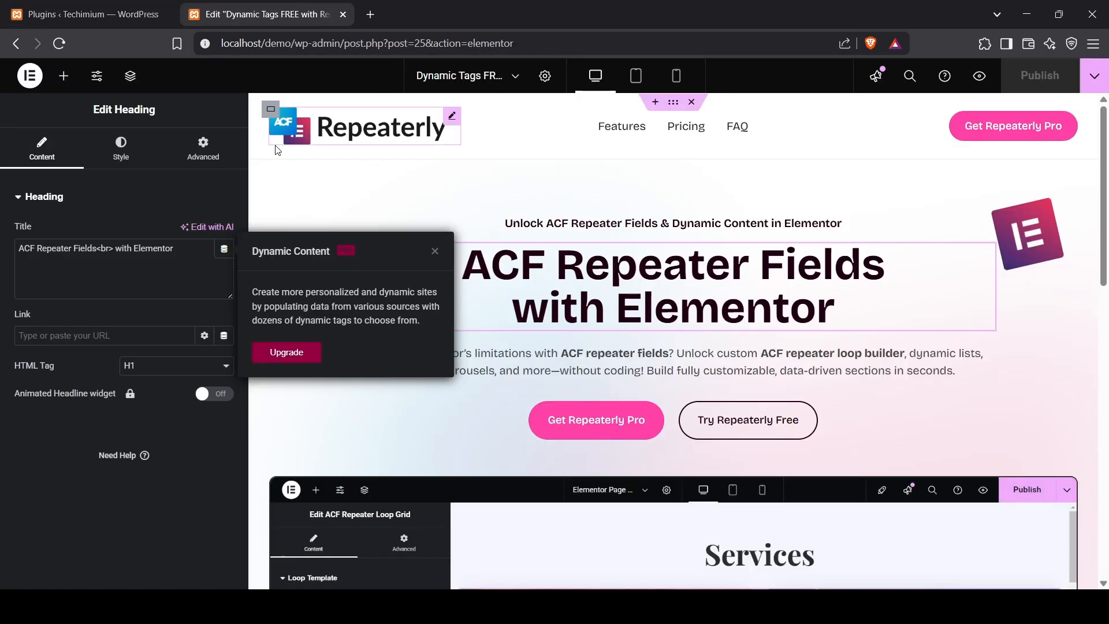
Dismiss the upgrade prompt and bind the heading to Repeaterly's Post Title dynamic tag
left_click(60, 44)
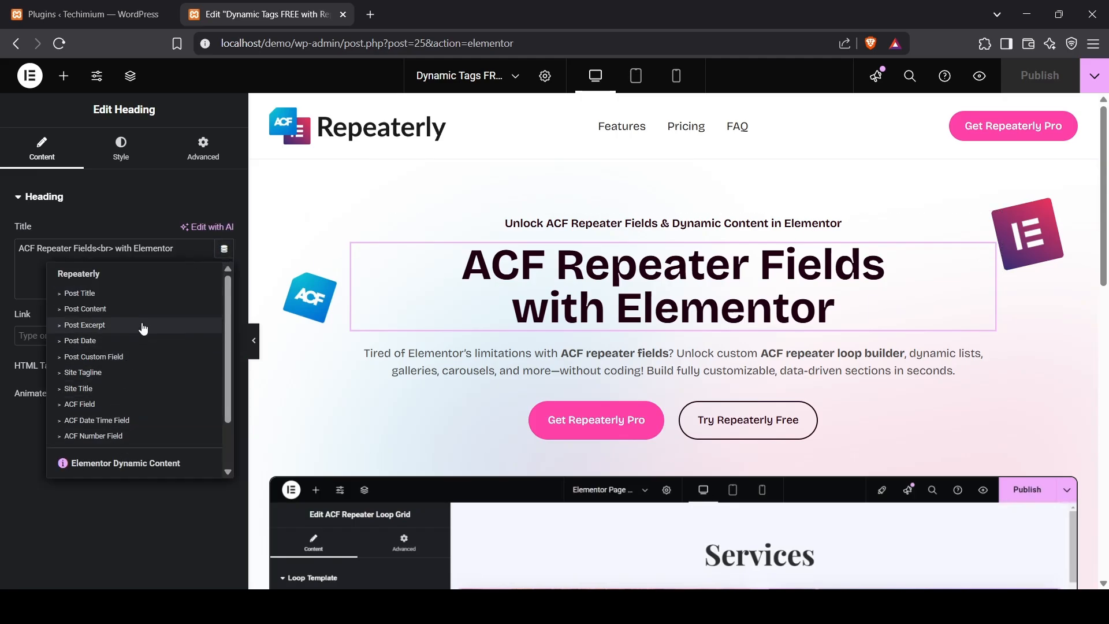
mouse_move(155, 290)
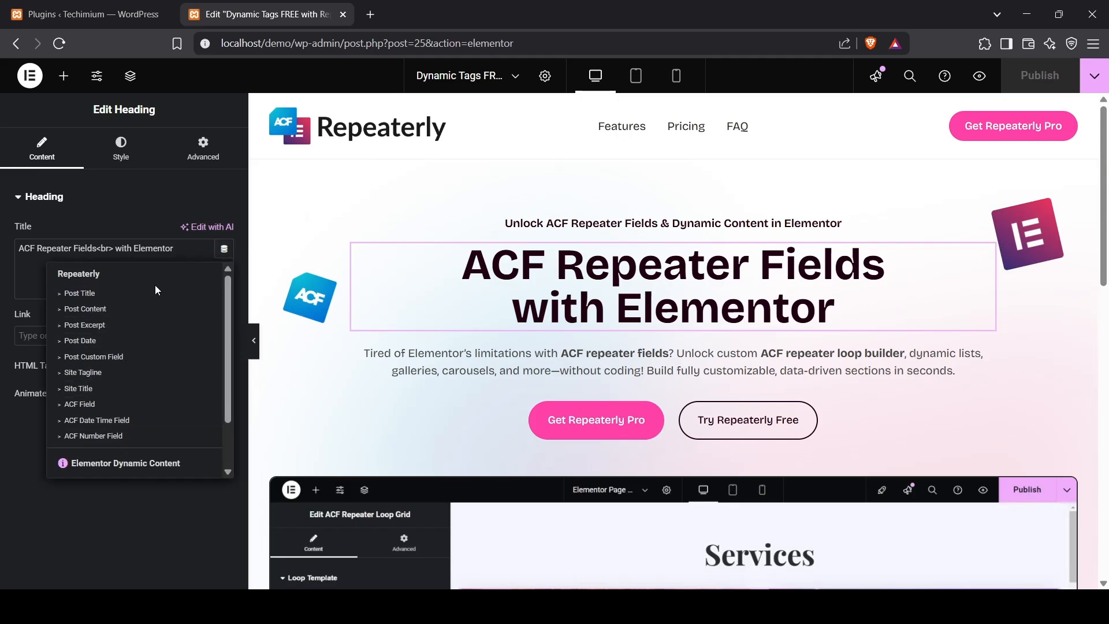
mouse_move(130, 297)
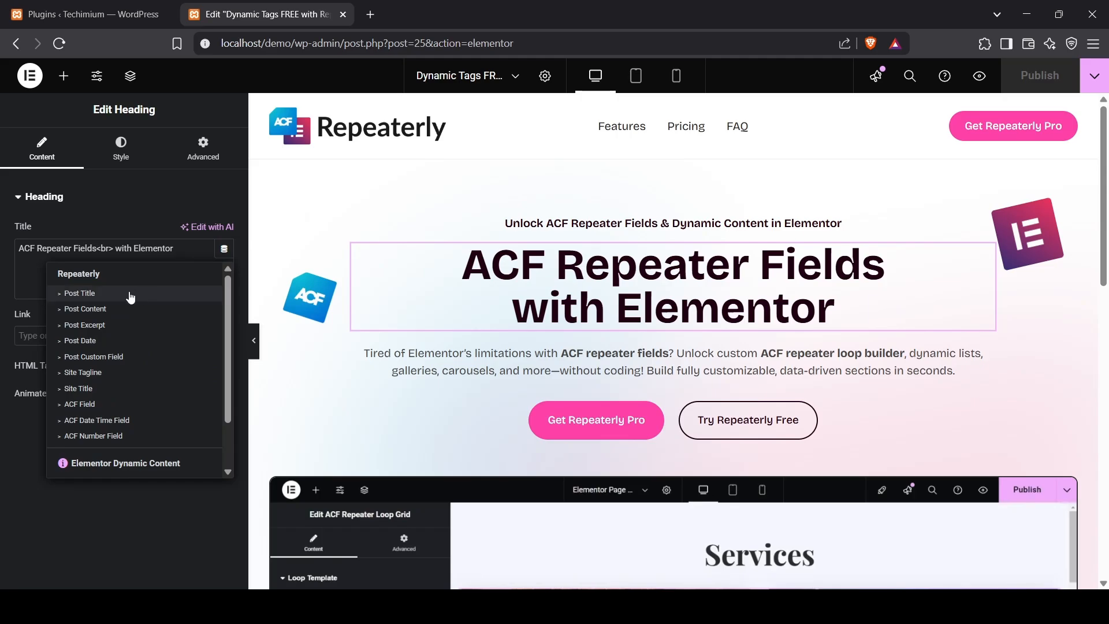
left_click(79, 292)
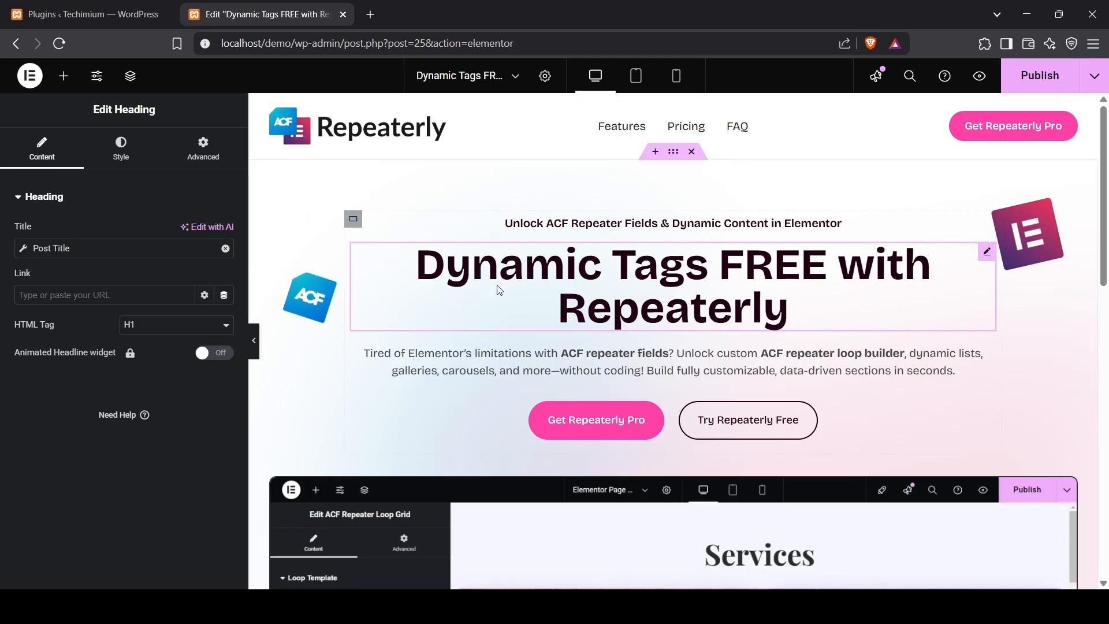
scroll("down", 3)
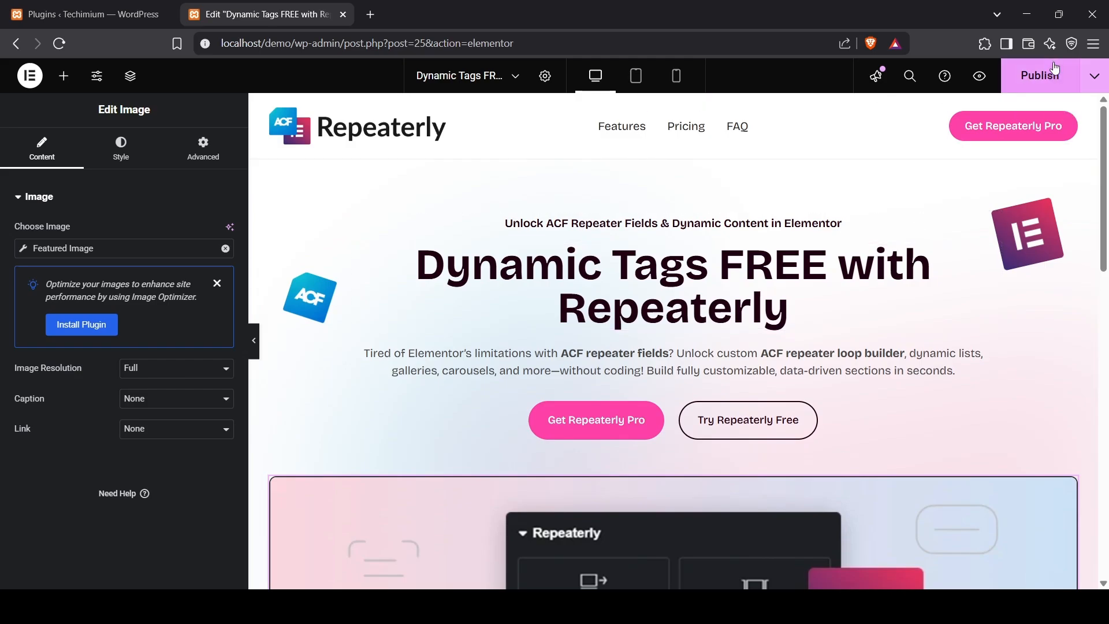
Publish the page with the Featured Image dynamic image in place
left_click(1040, 76)
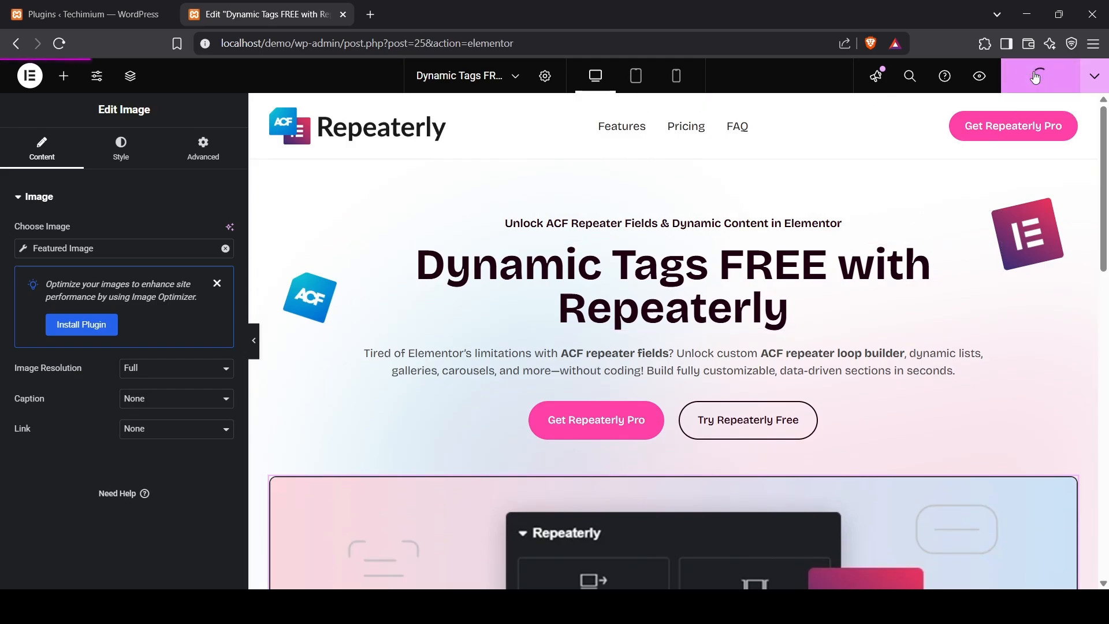